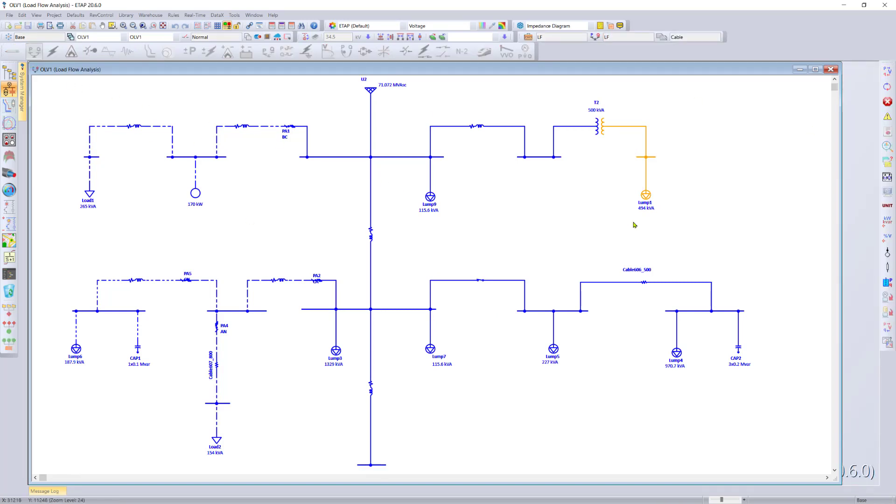
- Choose a Voltage - Distance (%) load flow plot with Bus632 as the starting bus
{"action": "left_click", "coordinate": [34, 51]}
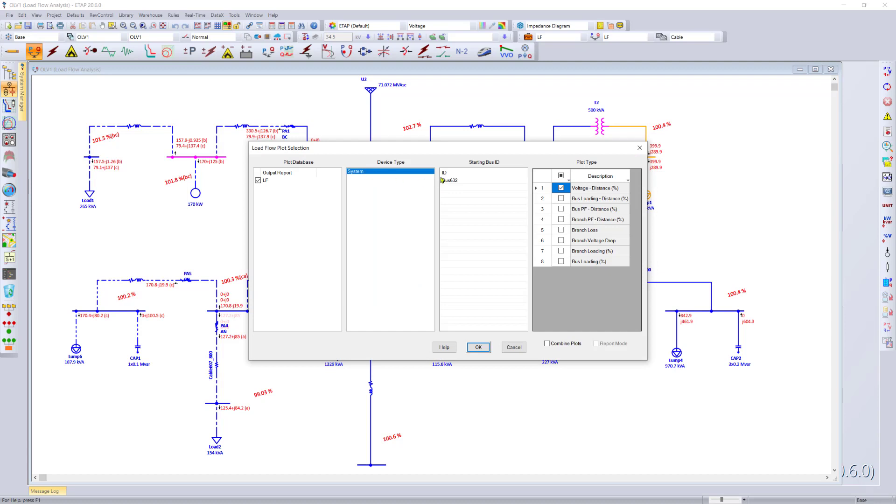
{"action": "mouse_move", "coordinate": [447, 184]}
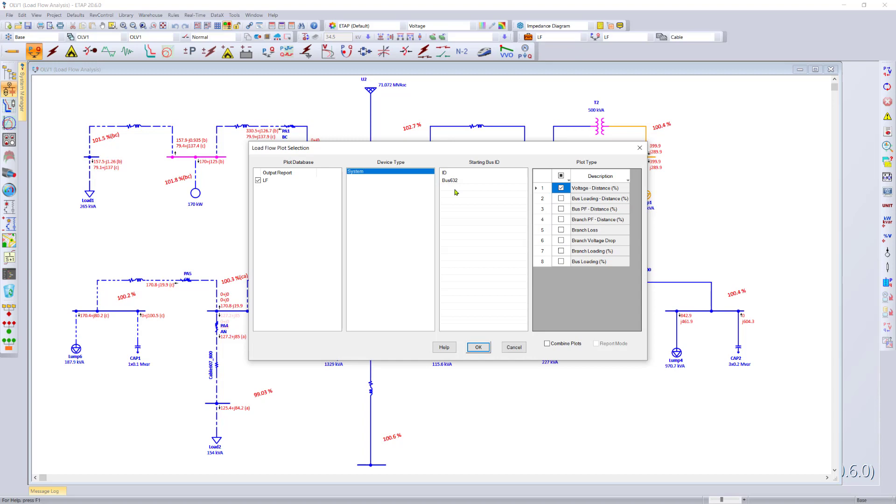
{"action": "left_click", "coordinate": [450, 180]}
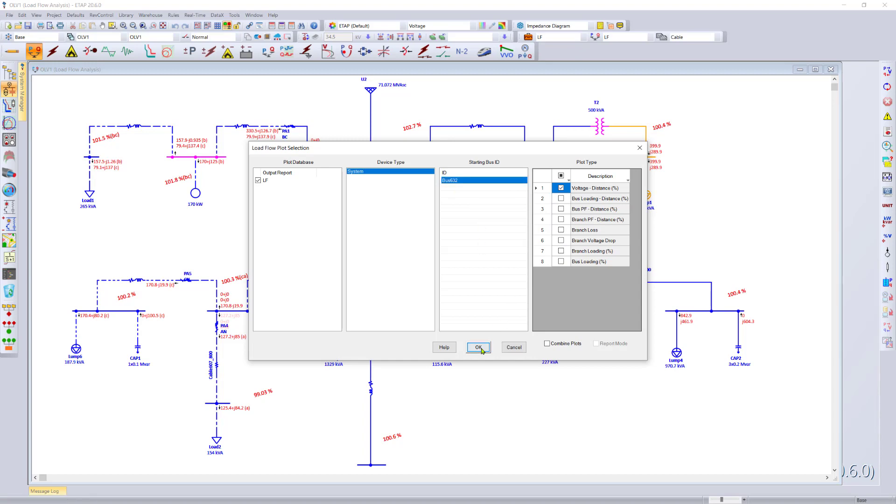
- Generate the Bus632 voltage-distance plot and switch its theme from Dark to Light
{"action": "left_click", "coordinate": [478, 347]}
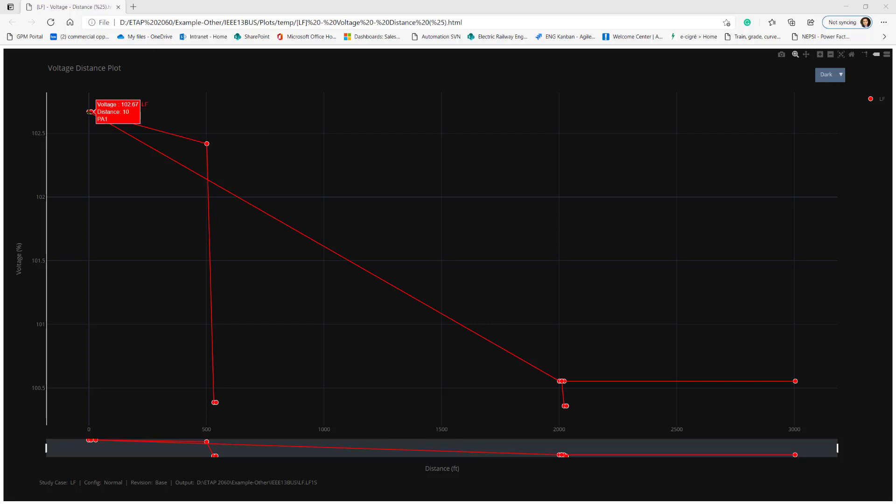
{"action": "mouse_move", "coordinate": [824, 76]}
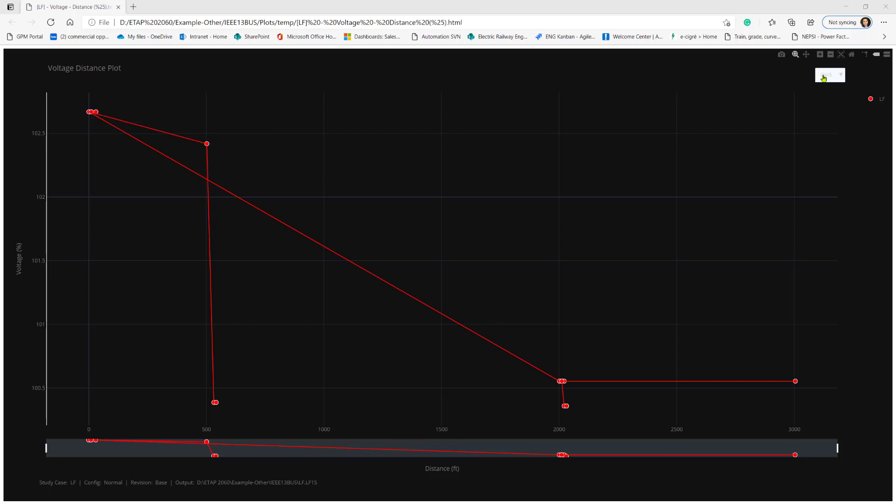
{"action": "left_click", "coordinate": [828, 75]}
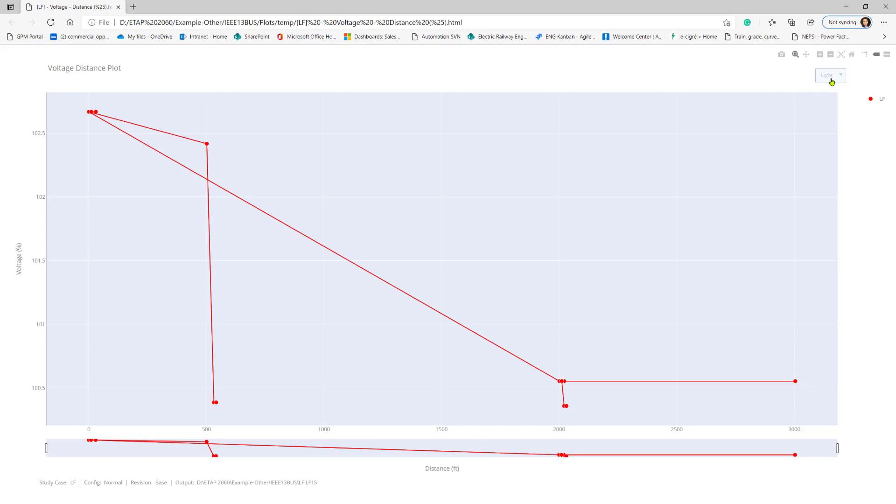
{"action": "left_click", "coordinate": [826, 75]}
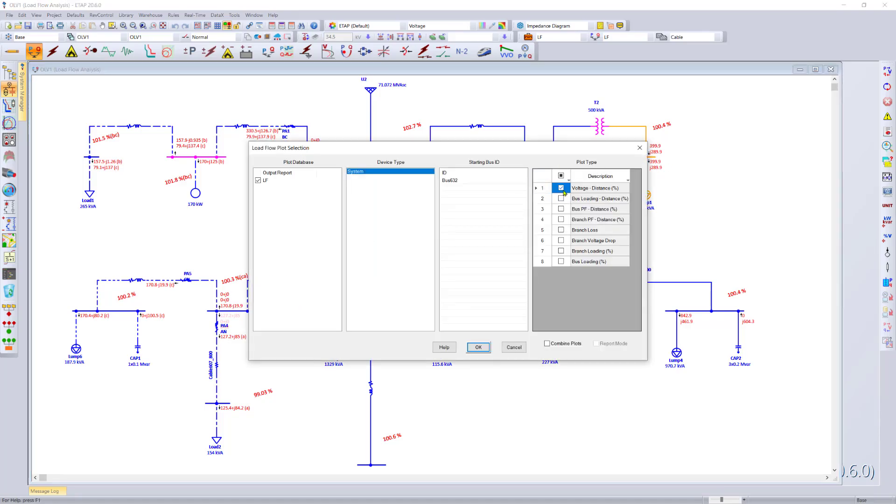
- Generate all eight load flow plot types with Bus632 as the starting bus
{"action": "left_click", "coordinate": [561, 176]}
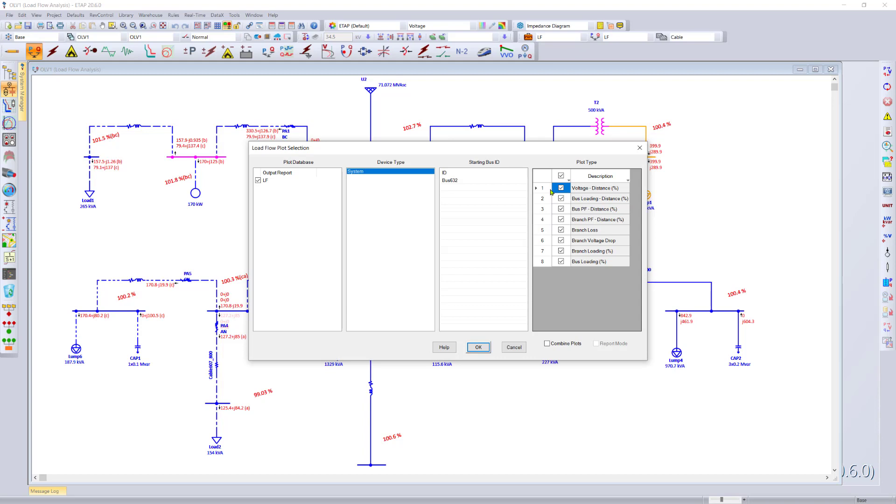
{"action": "left_click", "coordinate": [483, 180]}
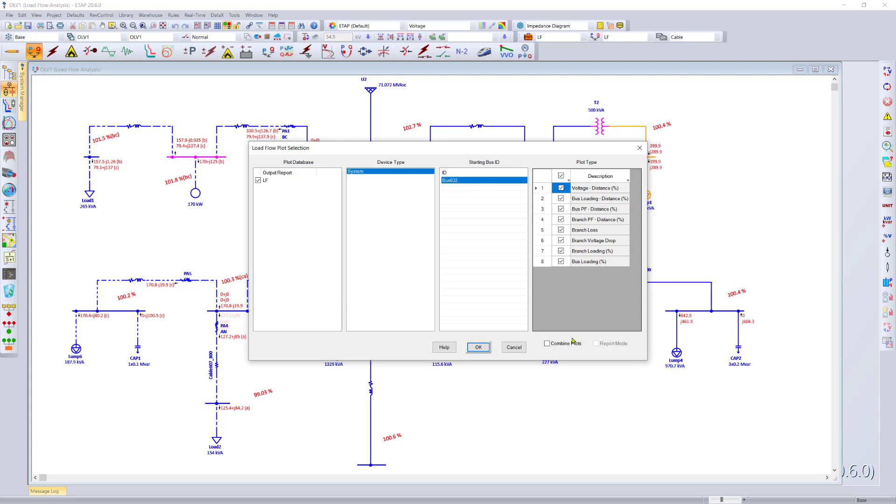
{"action": "left_click", "coordinate": [512, 348]}
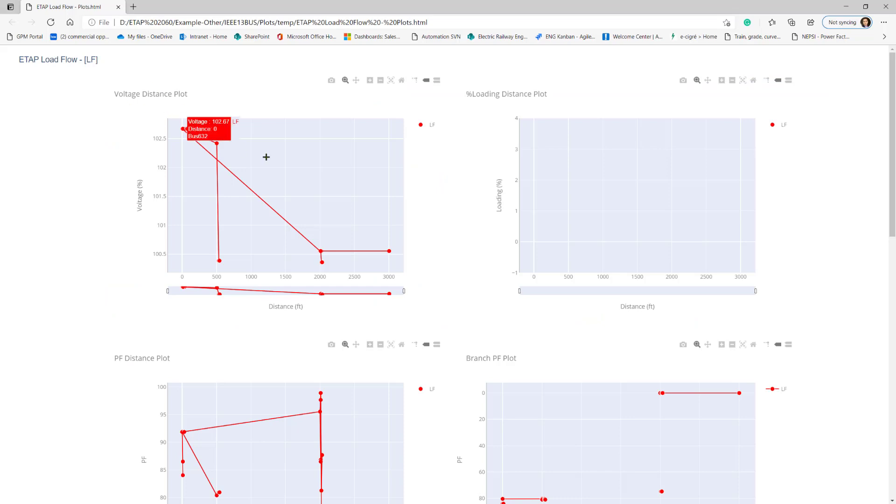
- Scroll through the ETAP Load Flow Plots page down to branch and bus loading
{"action": "scroll", "scroll_direction": "down", "scroll_amount": 3}
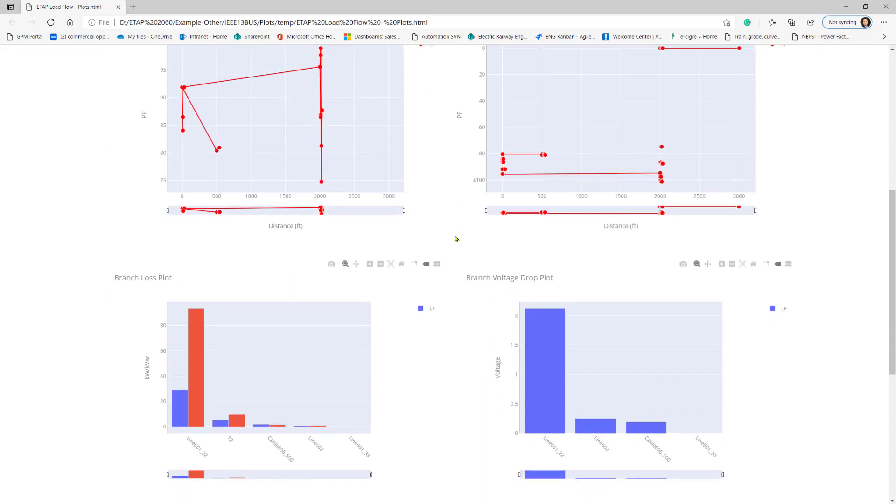
{"action": "scroll", "scroll_direction": "down", "scroll_amount": 3}
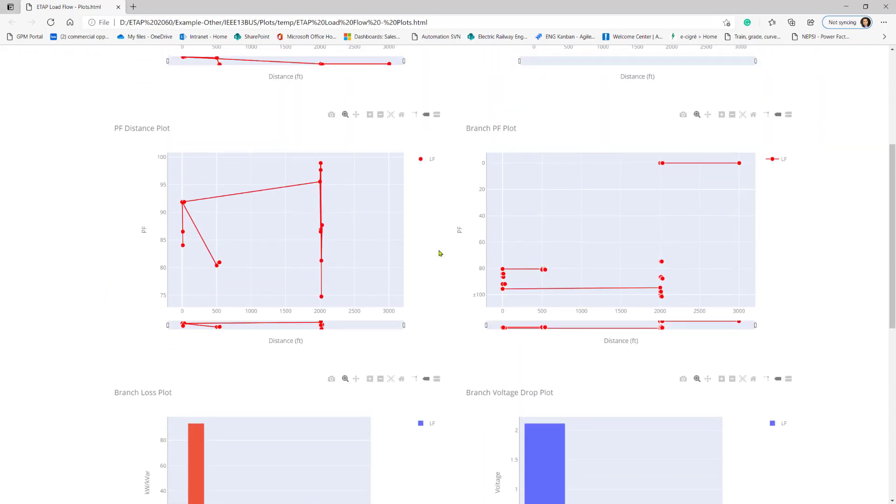
{"action": "scroll", "scroll_direction": "down", "scroll_amount": 3}
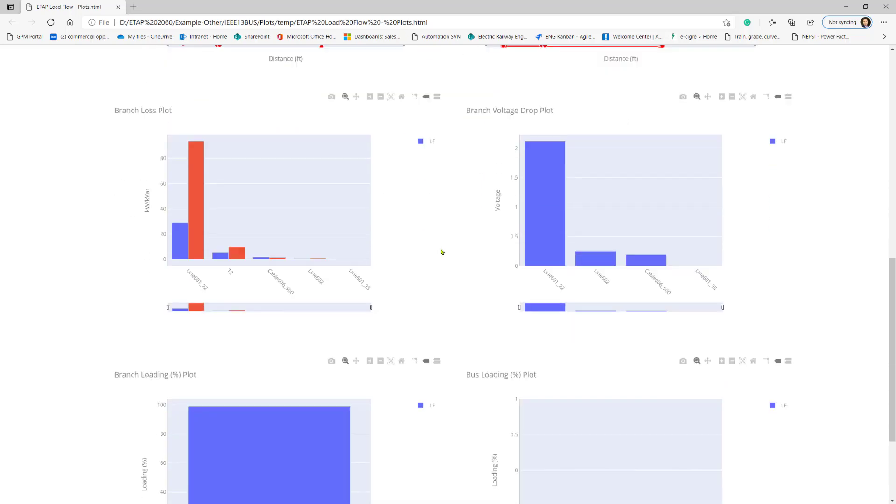
{"action": "scroll", "scroll_direction": "down", "scroll_amount": 3}
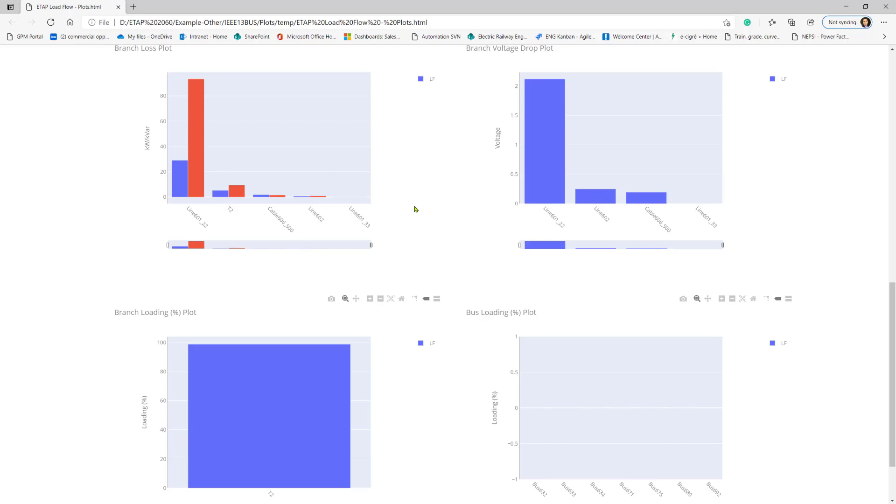
{"action": "scroll", "scroll_direction": "down", "scroll_amount": 3}
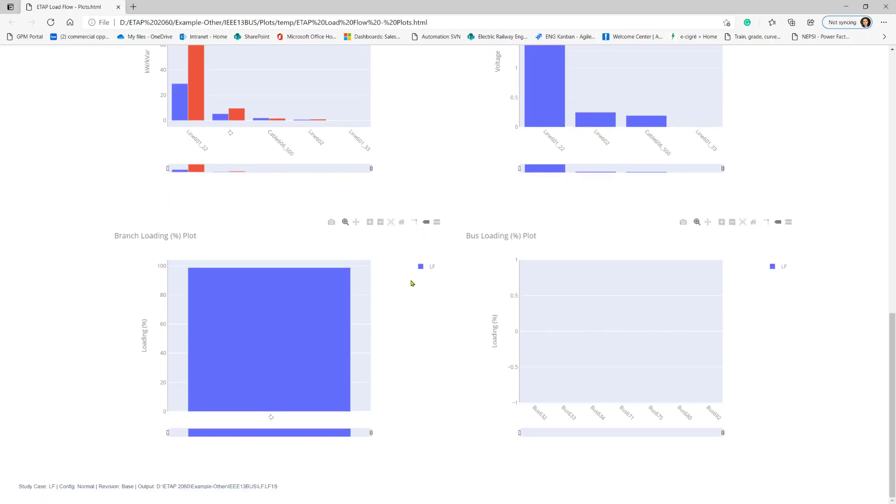
{"action": "mouse_move", "coordinate": [426, 277]}
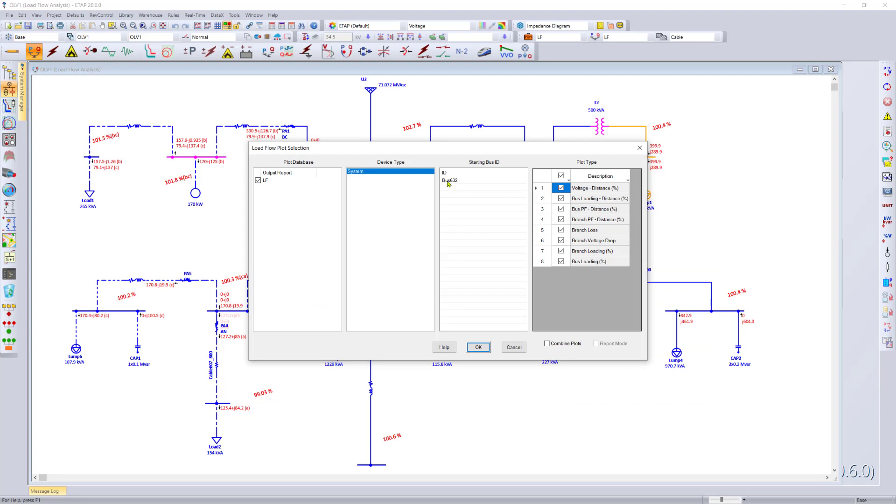
- Regenerate the Bus632 plots with Combine Plots merging the distance plots
{"action": "left_click", "coordinate": [450, 181]}
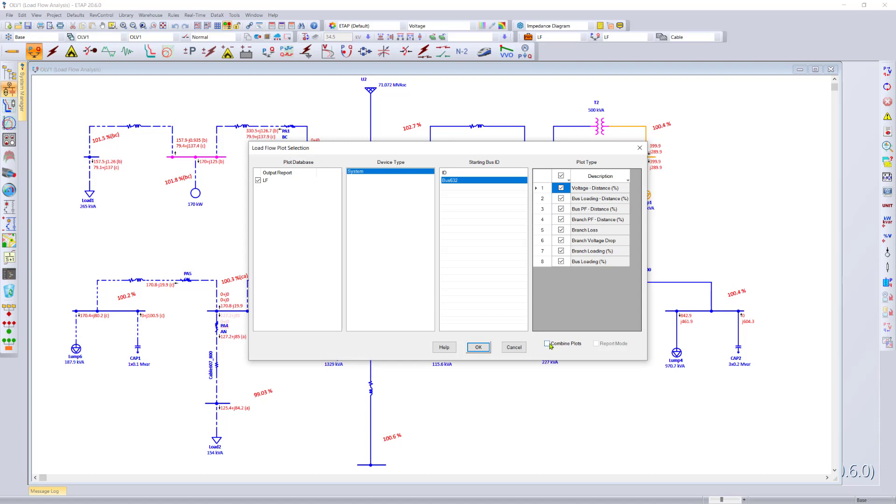
{"action": "left_click", "coordinate": [512, 347]}
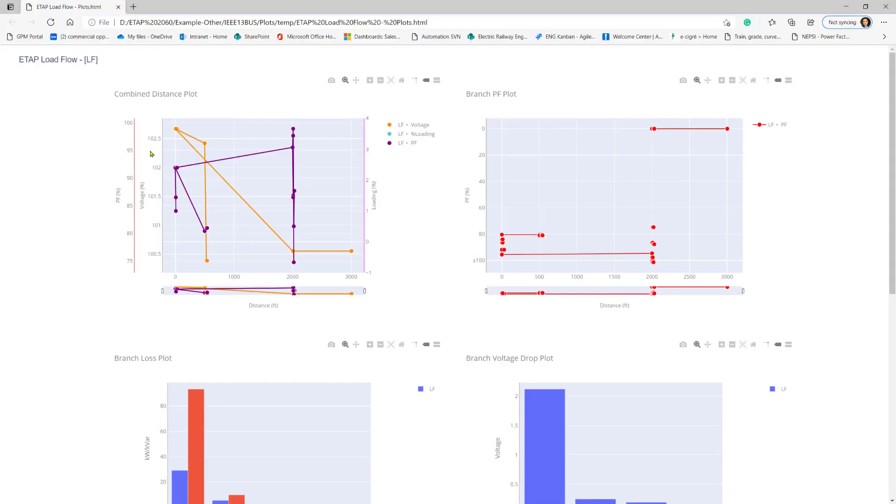
{"action": "mouse_move", "coordinate": [376, 215]}
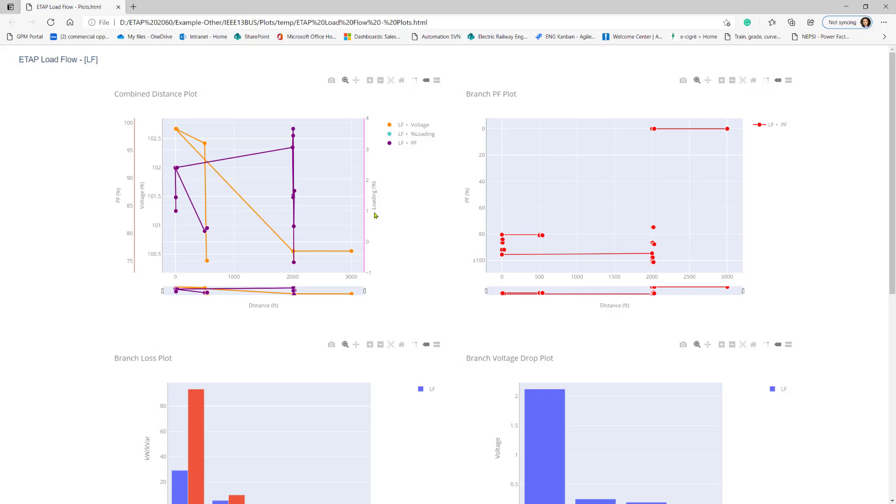
{"action": "mouse_move", "coordinate": [492, 212]}
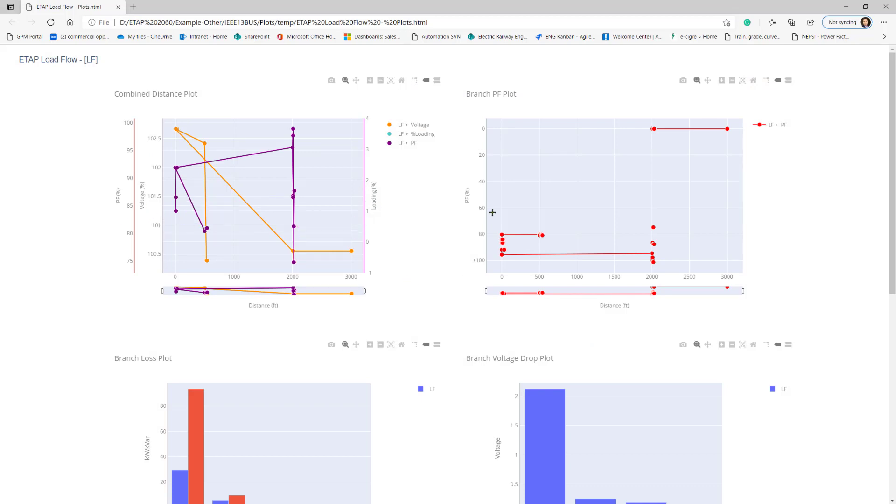
{"action": "scroll", "scroll_direction": "down", "scroll_amount": 3}
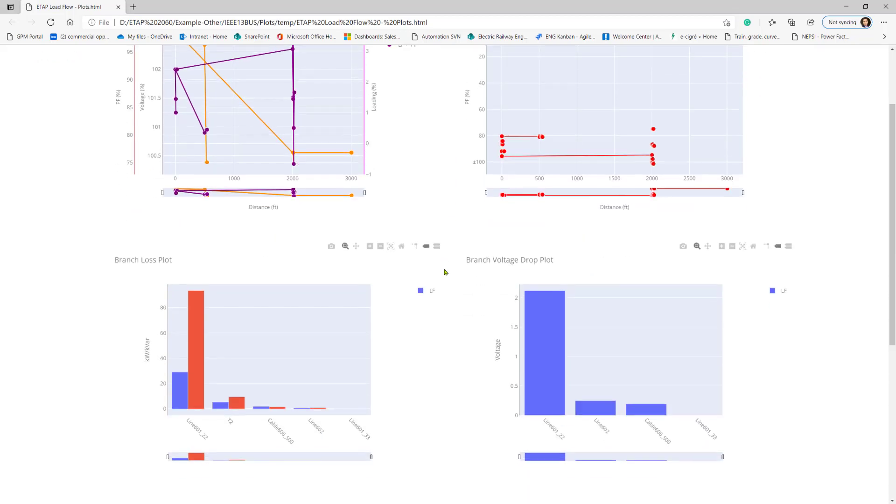
{"action": "scroll", "scroll_direction": "down", "scroll_amount": 3}
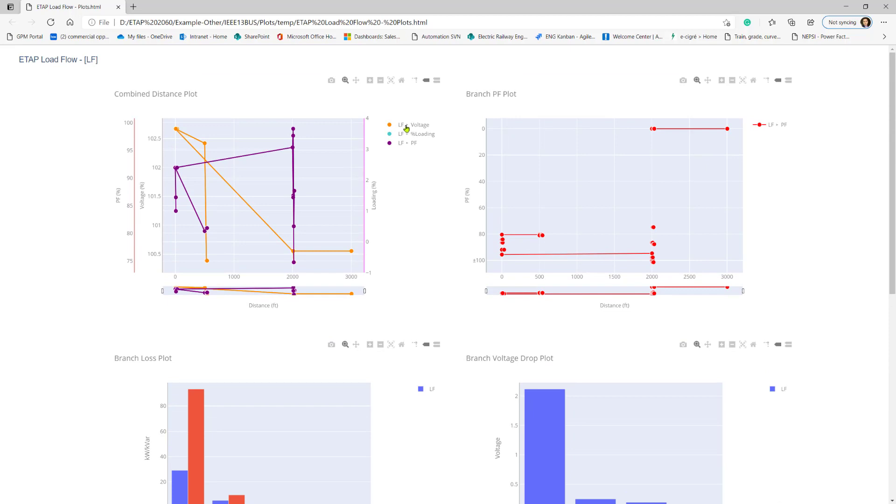
{"action": "mouse_move", "coordinate": [381, 216]}
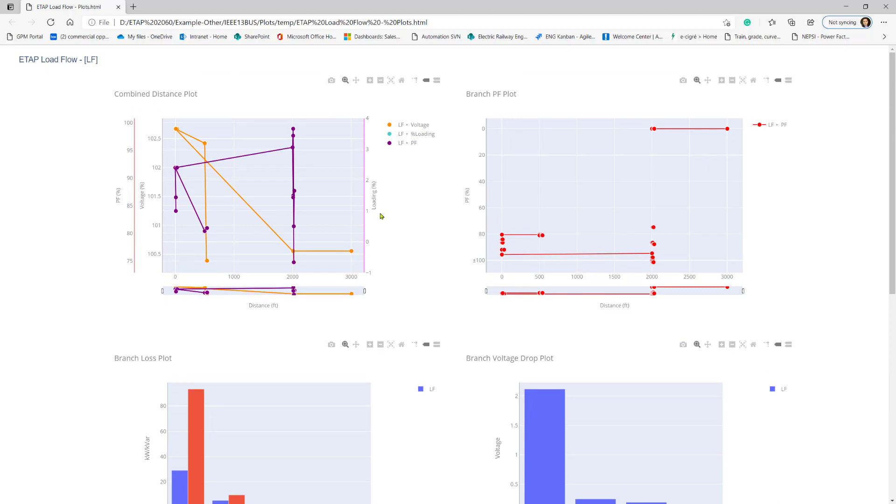
{"action": "mouse_move", "coordinate": [349, 251]}
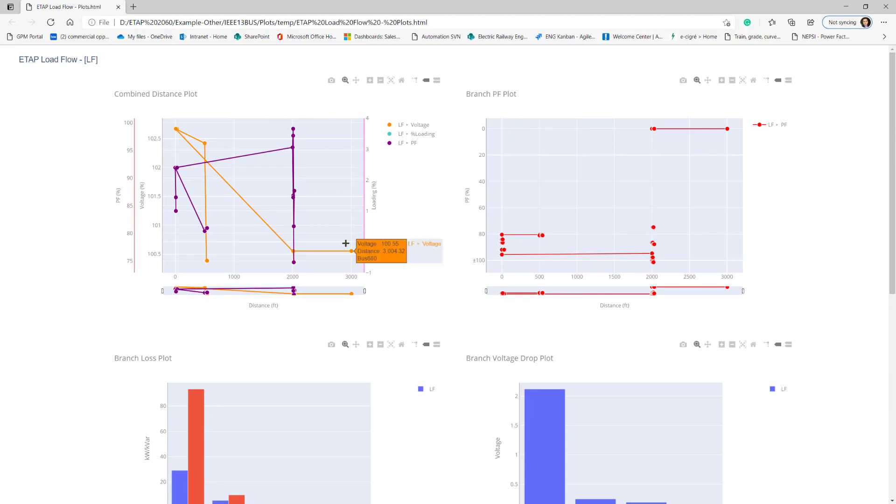
{"action": "scroll", "scroll_direction": "down", "scroll_amount": 3}
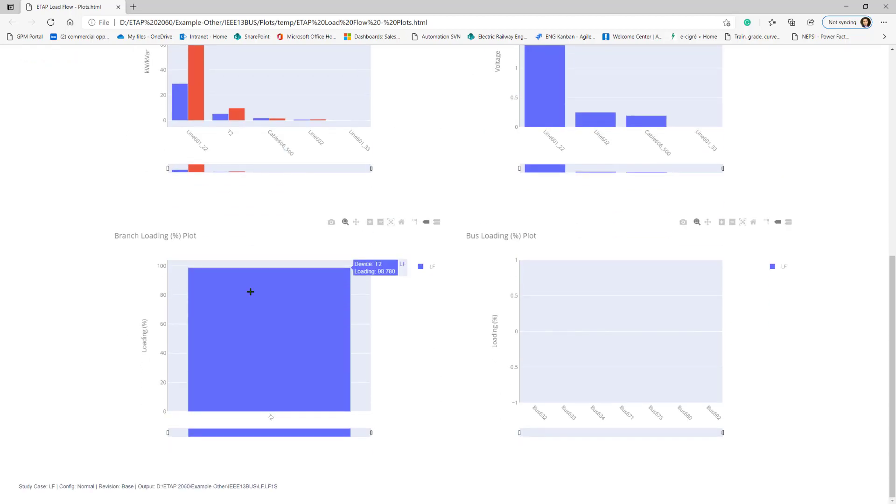
{"action": "mouse_move", "coordinate": [295, 488]}
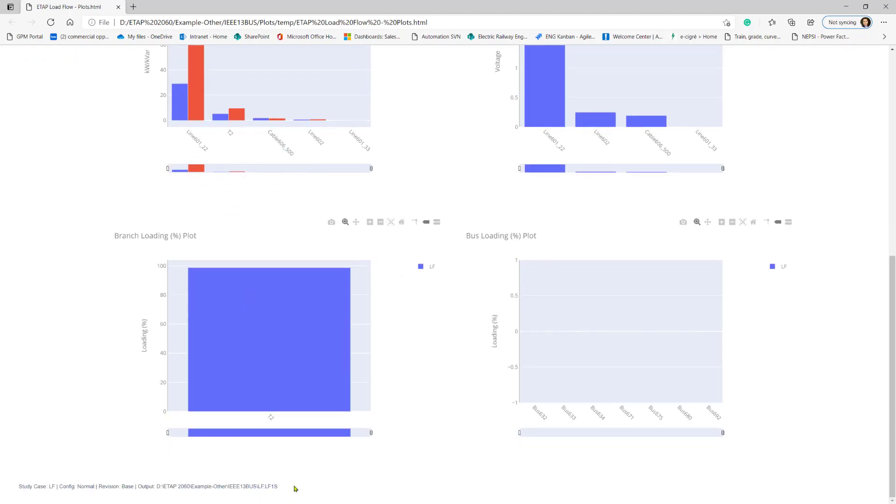
{"action": "scroll", "scroll_direction": "up", "scroll_amount": 3}
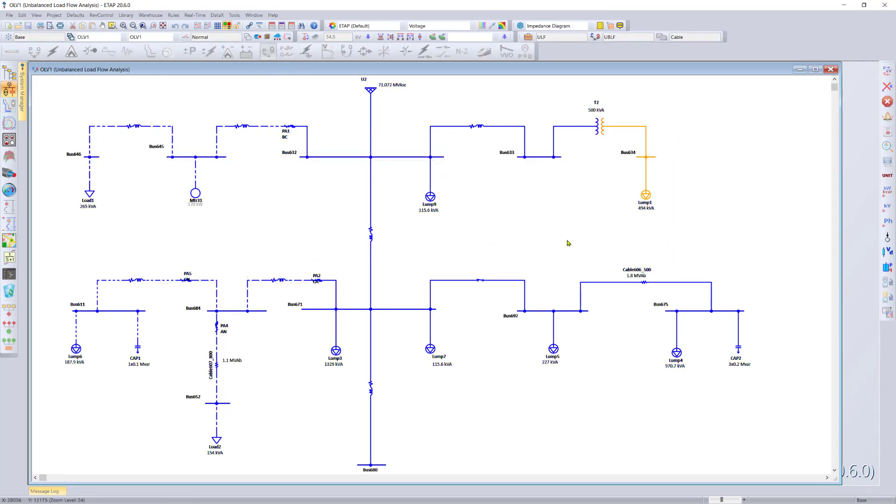
- Generate unbalanced load flow voltage and current phasor plots for all buses
{"action": "left_click", "coordinate": [268, 52]}
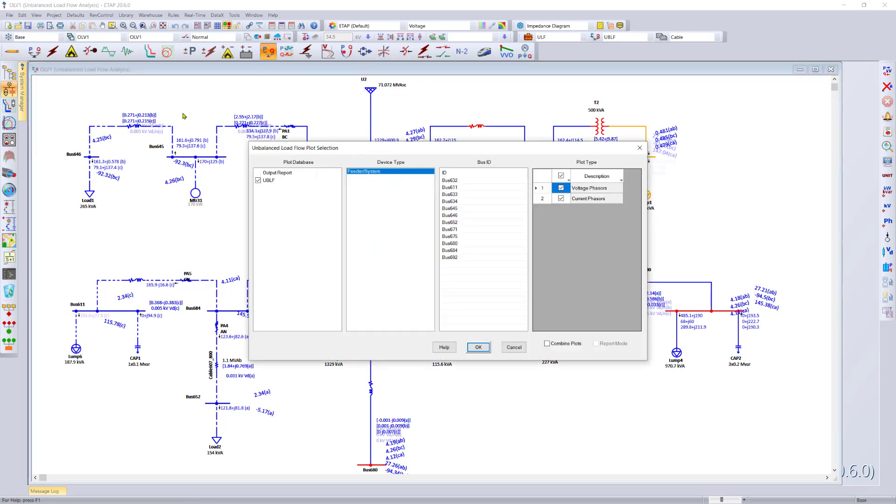
{"action": "mouse_move", "coordinate": [452, 184]}
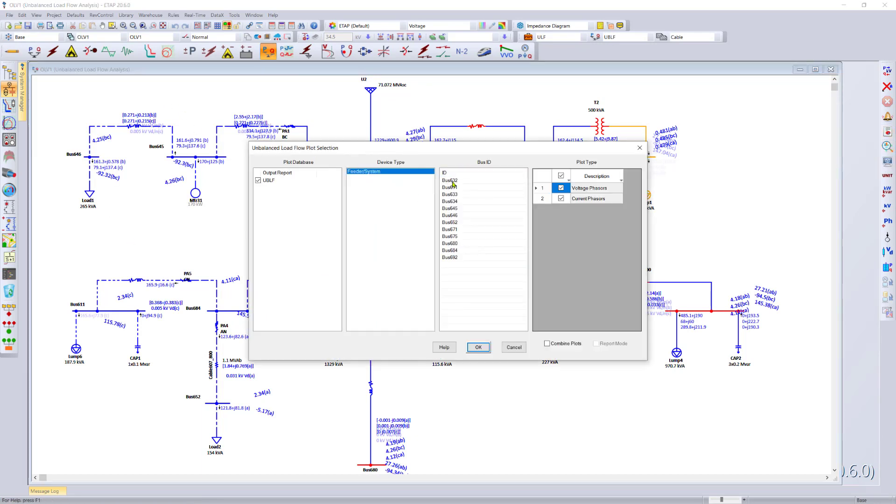
{"action": "left_click", "coordinate": [450, 180]}
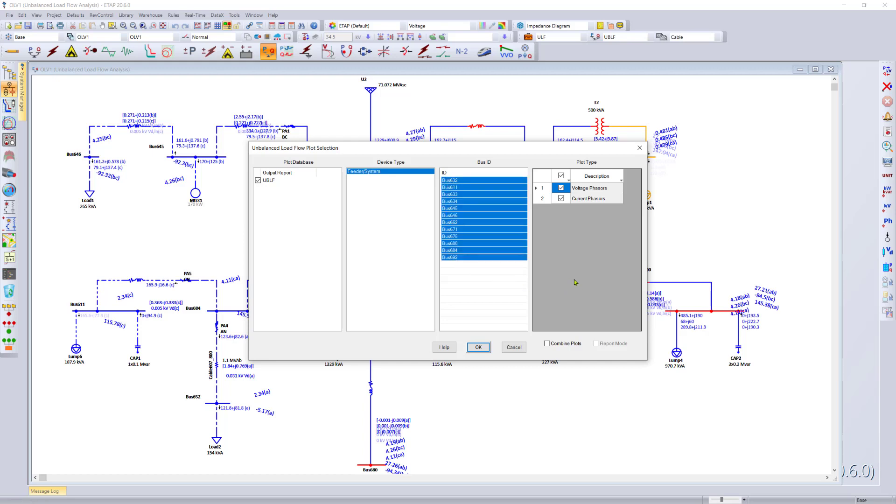
{"action": "mouse_move", "coordinate": [503, 370]}
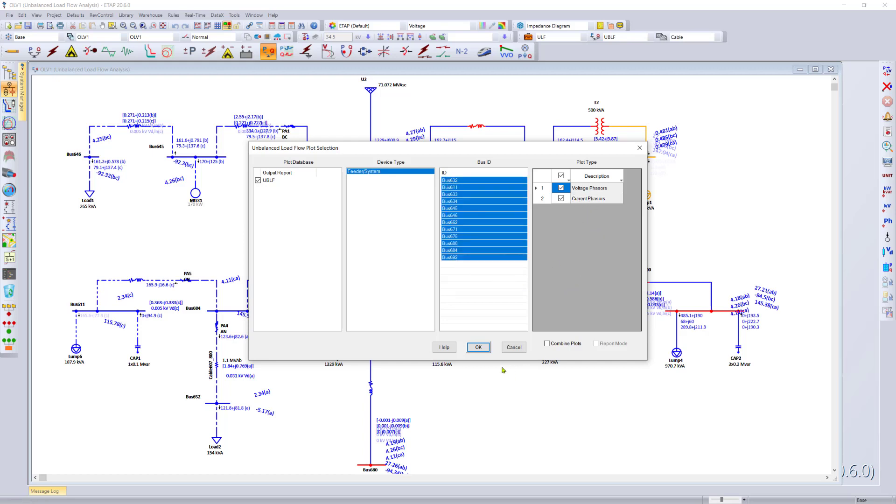
{"action": "left_click", "coordinate": [477, 347]}
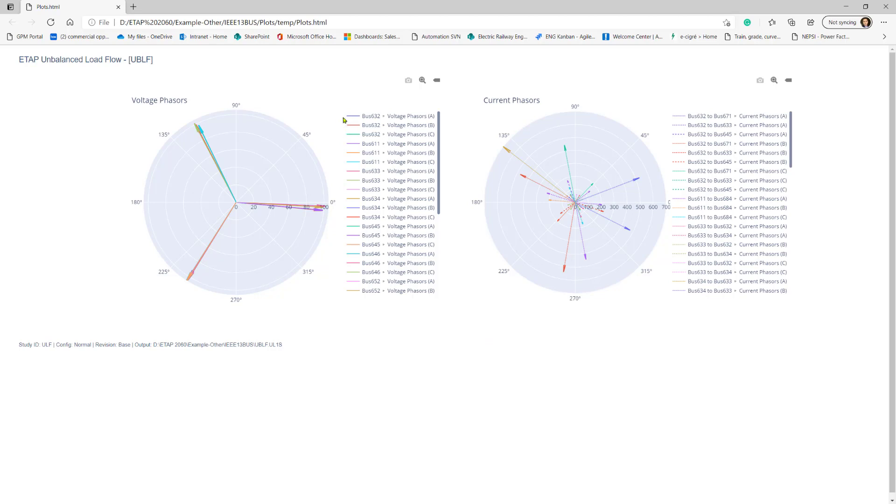
{"action": "mouse_move", "coordinate": [761, 176]}
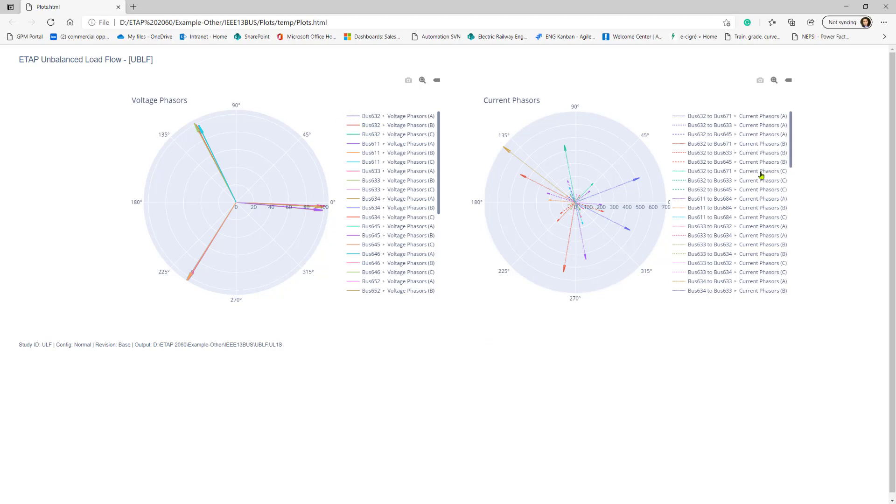
{"action": "mouse_move", "coordinate": [719, 312]}
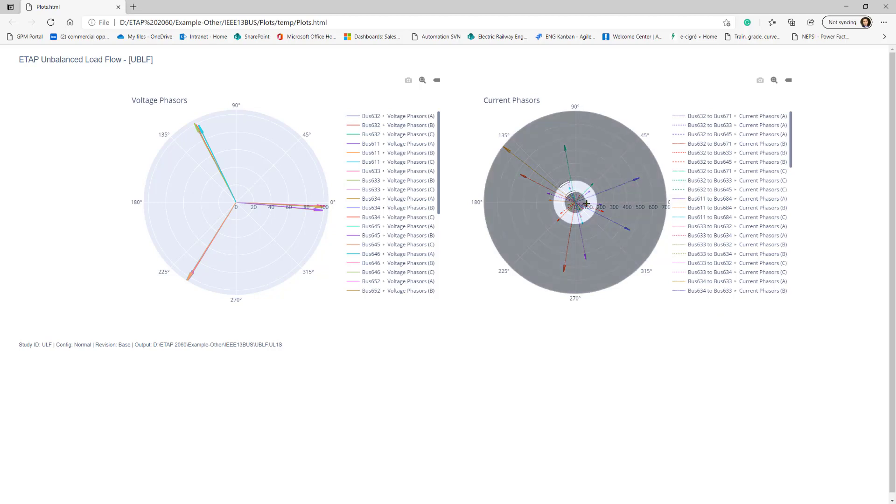
- Zoom into the centre of the Current Phasors polar plot to read the small phasors
{"action": "double_click", "coordinate": [577, 205]}
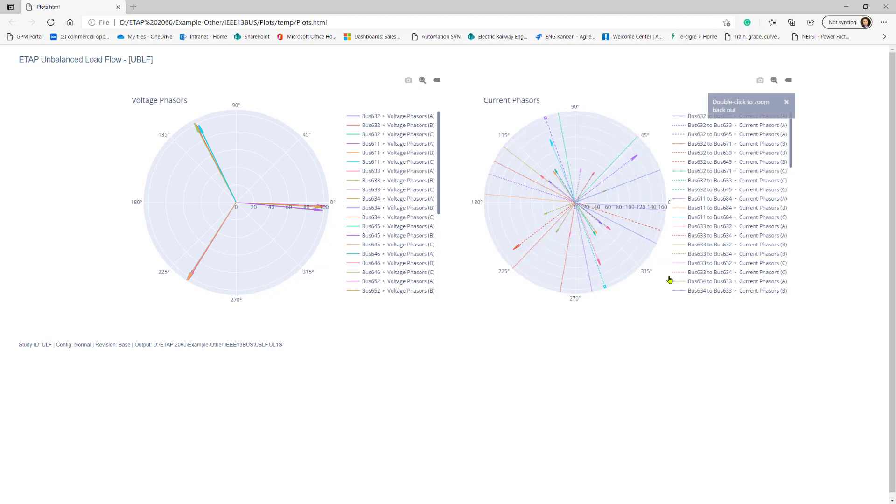